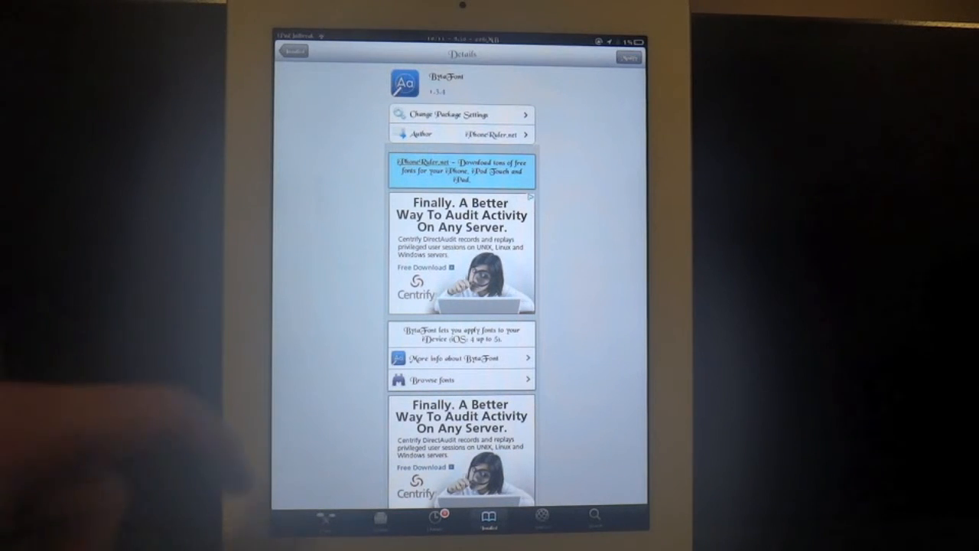
# Step: Scroll the Basic font list, switch to Advanced per-component settings, then the Browse font catalogue
pyautogui.scroll(-3)
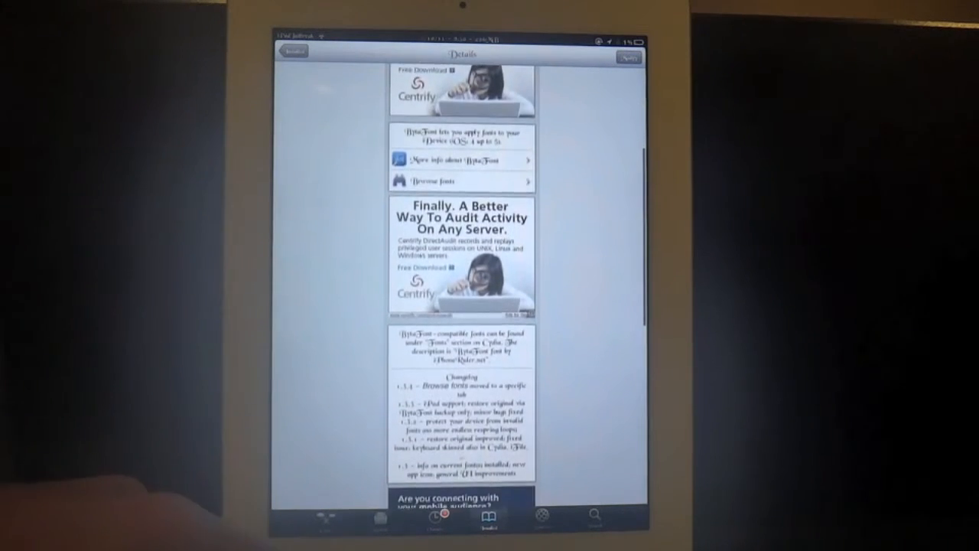
pyautogui.scroll(-3)
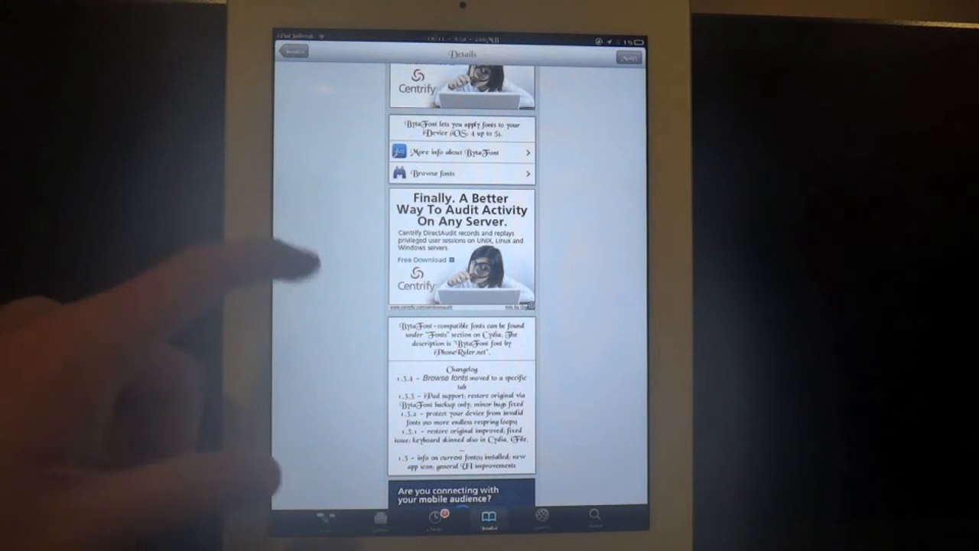
pyautogui.scroll(-3)
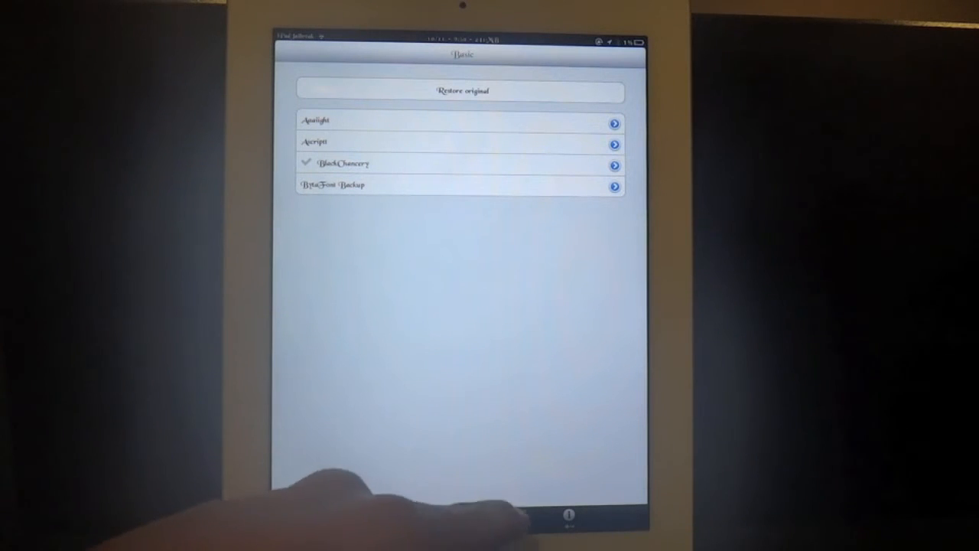
pyautogui.click(515, 521)
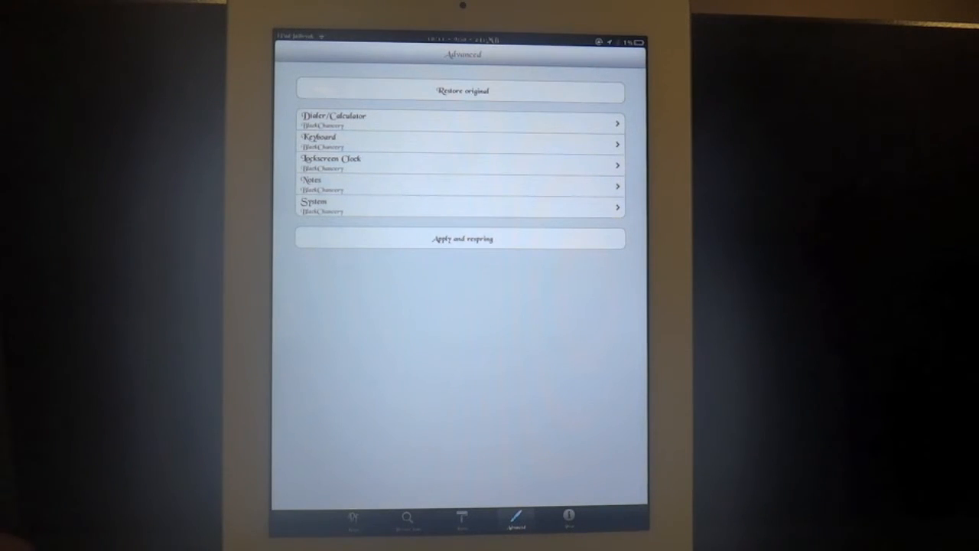
pyautogui.click(407, 520)
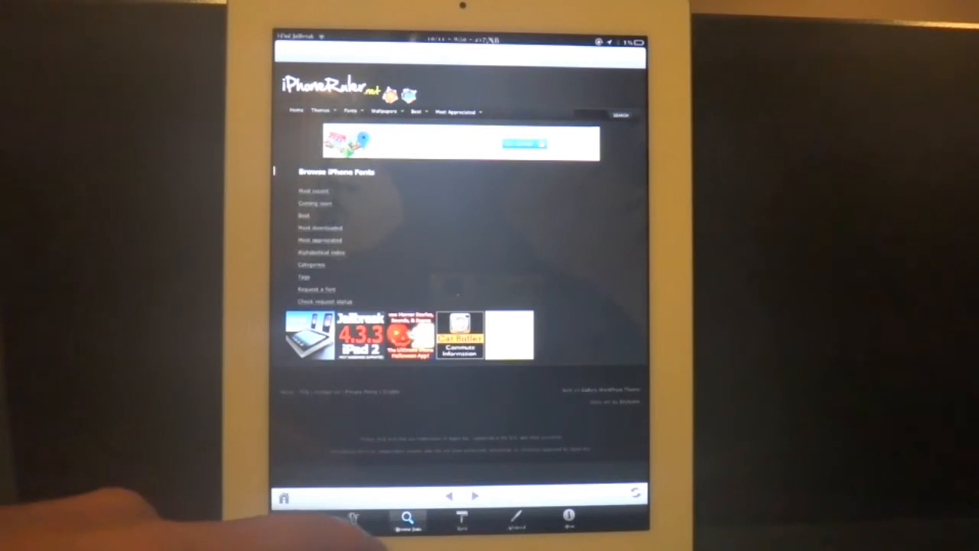
# Step: Follow the iPhoneRoller site's link into Cydia to look for more fonts
pyautogui.click(570, 517)
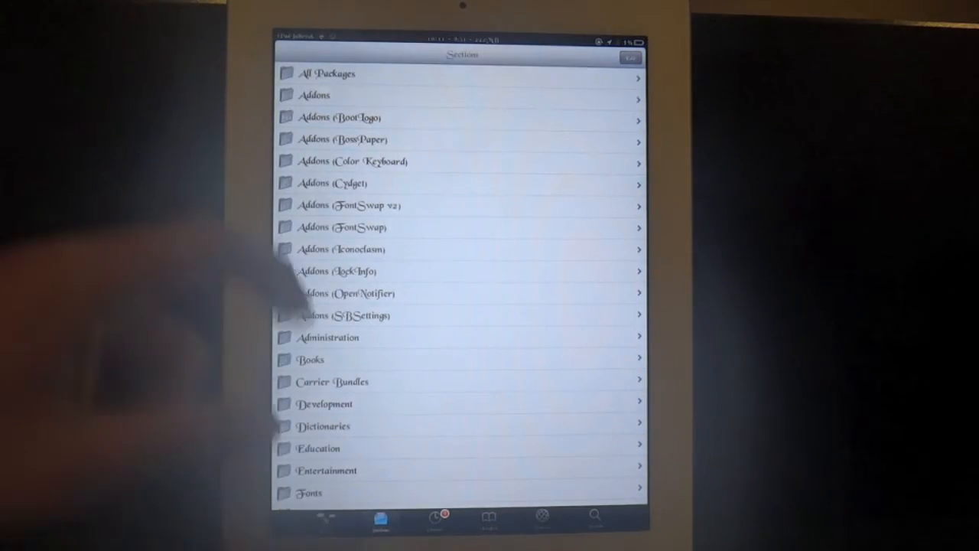
# Step: In Cydia Sections, go into Fonts and pick the Adolphus Font package
pyautogui.scroll(-3)
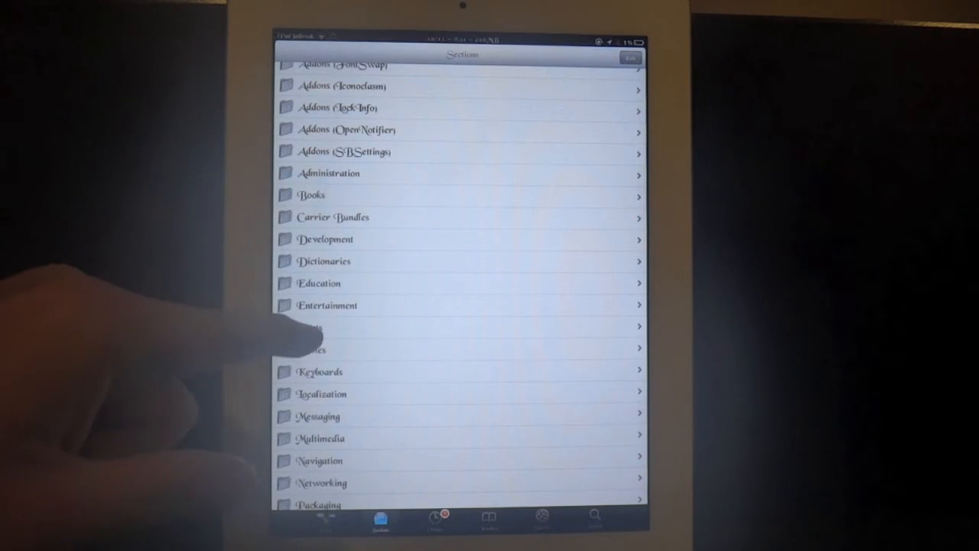
pyautogui.click(314, 328)
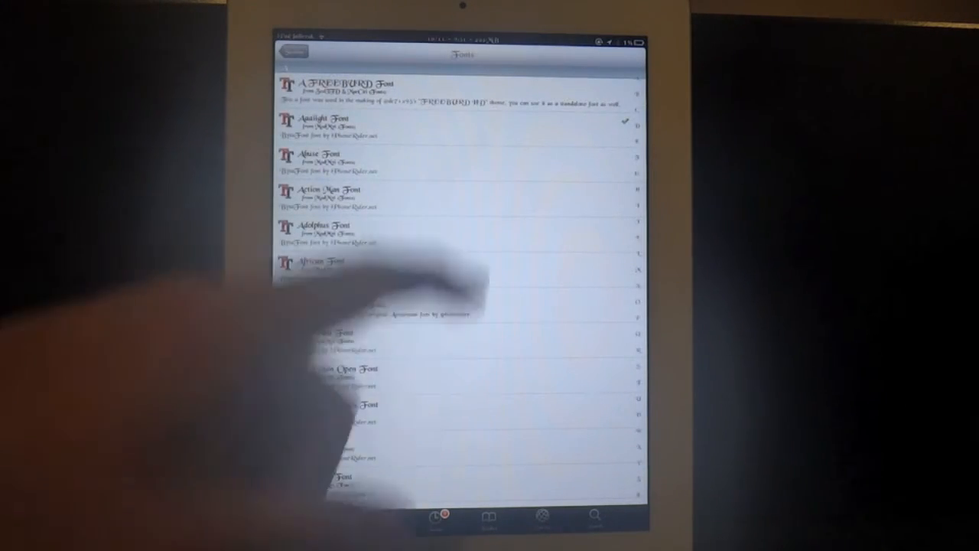
pyautogui.scroll(-3)
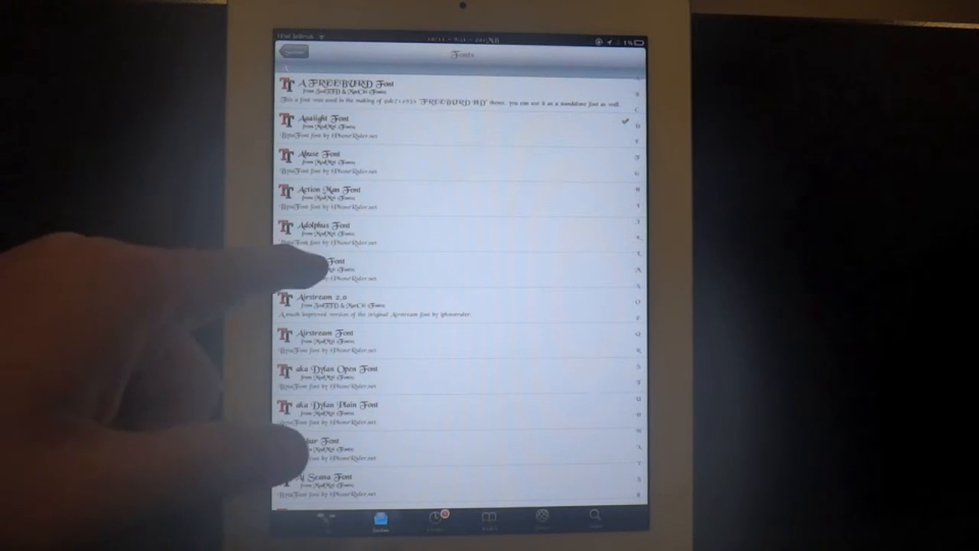
pyautogui.click(329, 230)
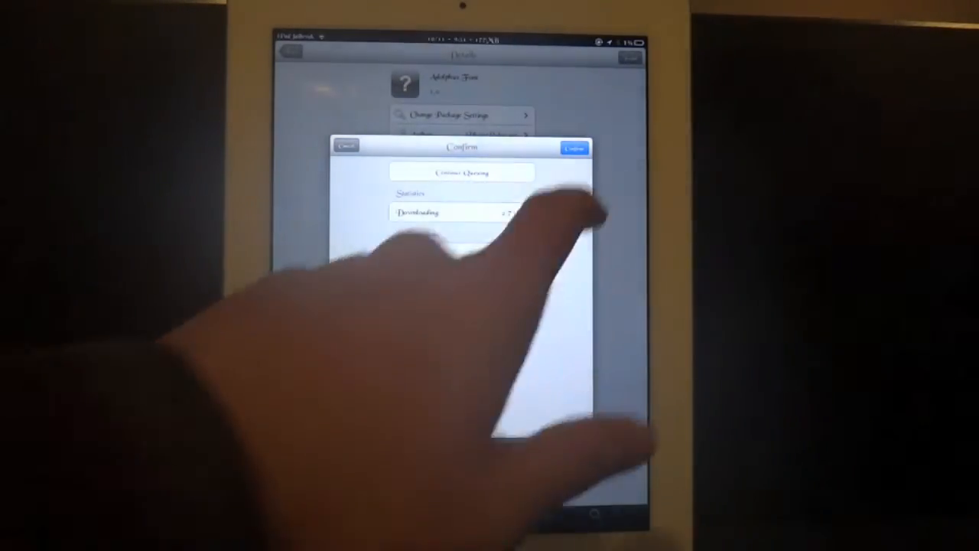
# Step: Confirm installing the Adolphus Font package in Cydia
pyautogui.click(572, 147)
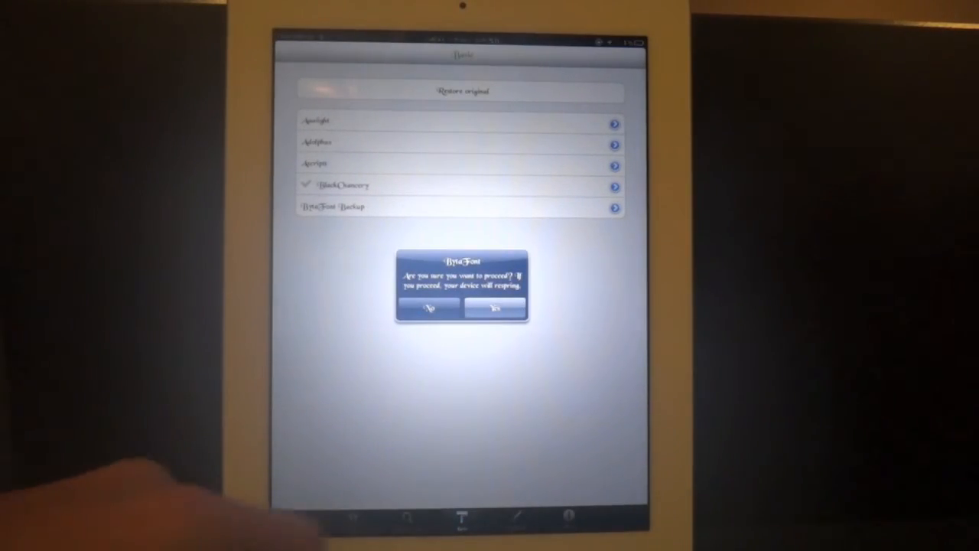
# Step: Select Adolphus in BytaFont's Basic list and confirm the respring
pyautogui.click(492, 308)
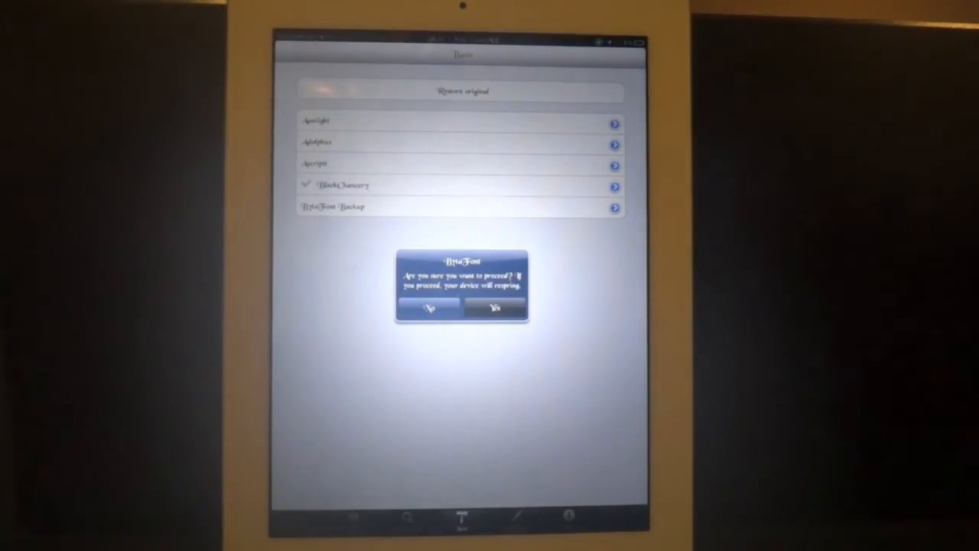
pyautogui.click(492, 308)
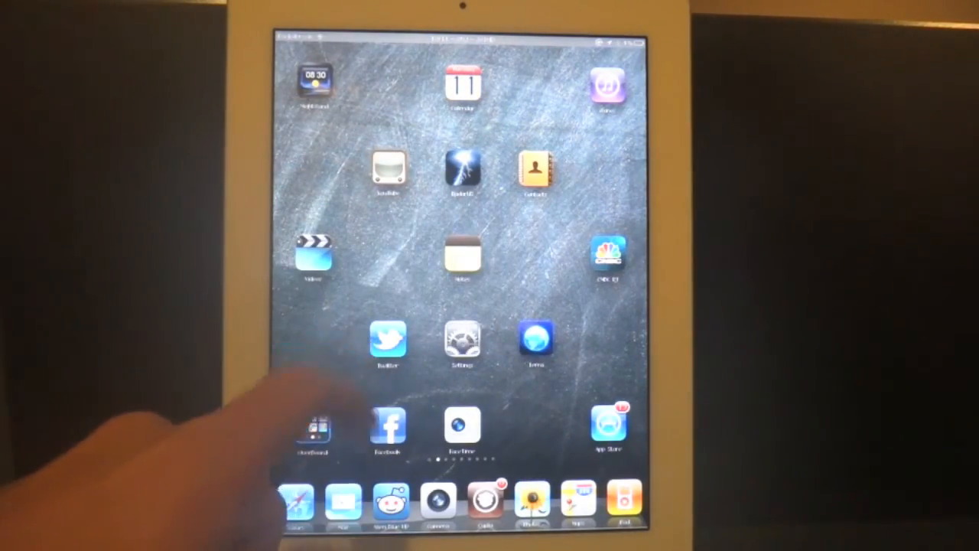
# Step: Browse the Twitter timeline in the Adolphus font, then return to the home screen's next page
pyautogui.click(389, 340)
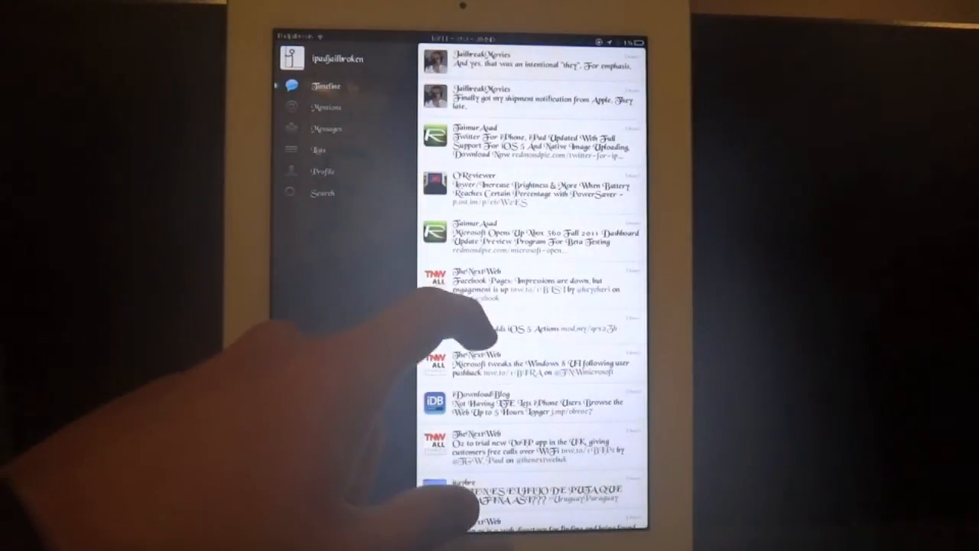
pyautogui.scroll(-3)
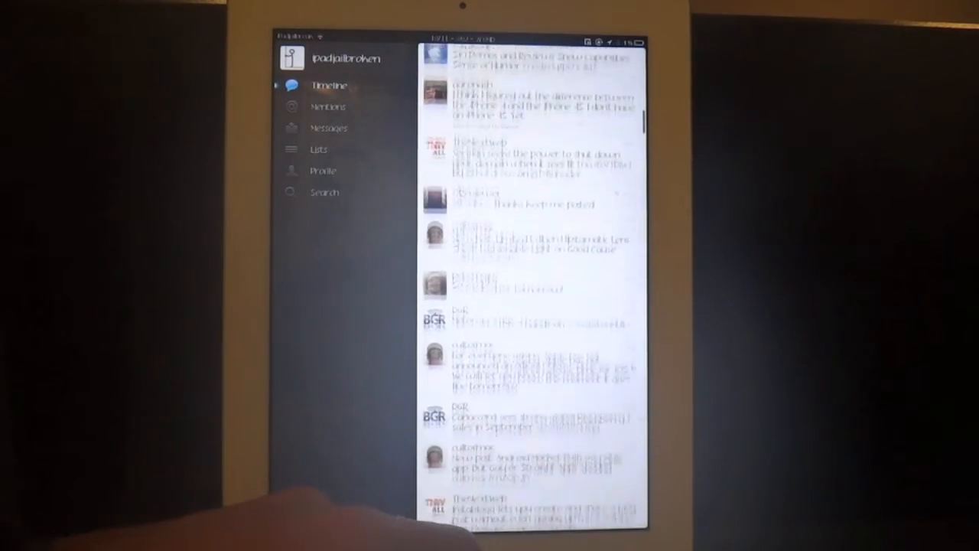
pyautogui.scroll(-3)
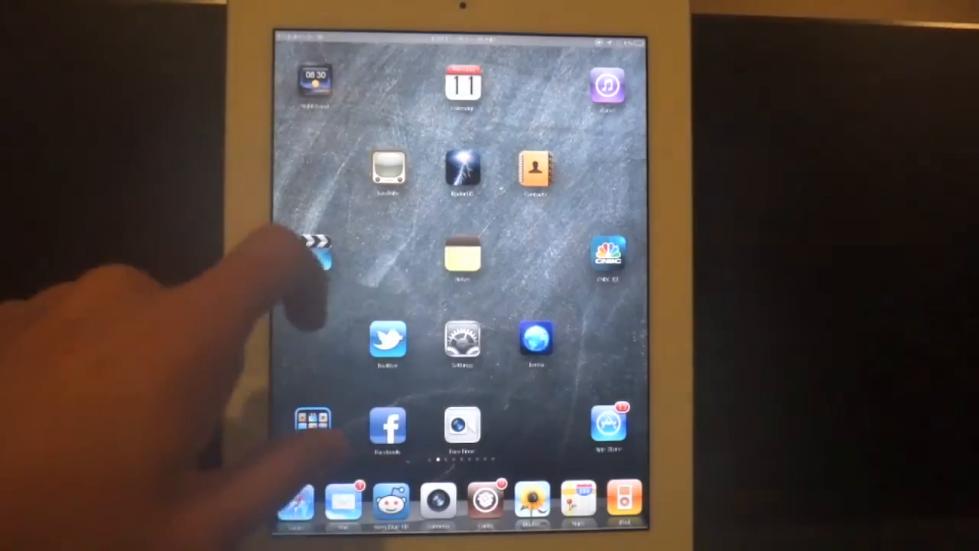
pyautogui.hscroll(-3)
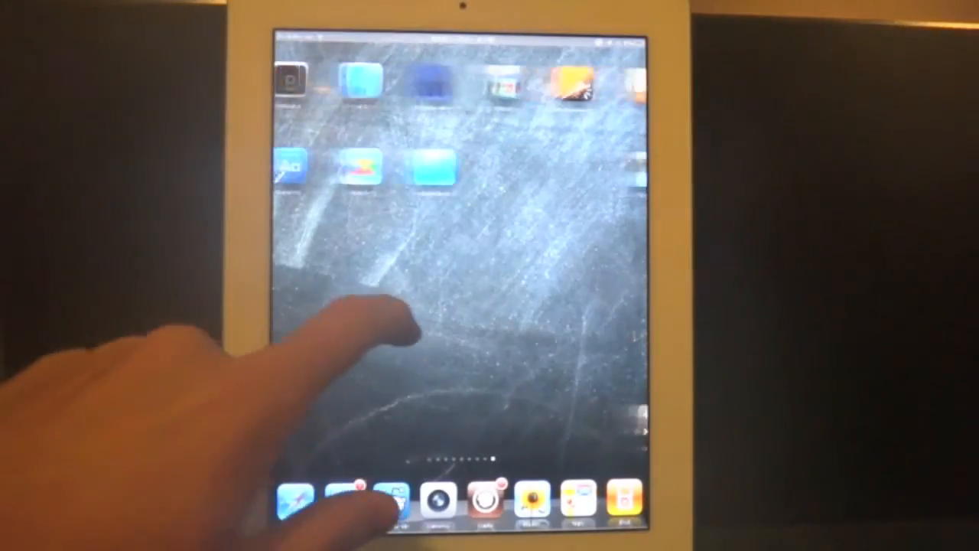